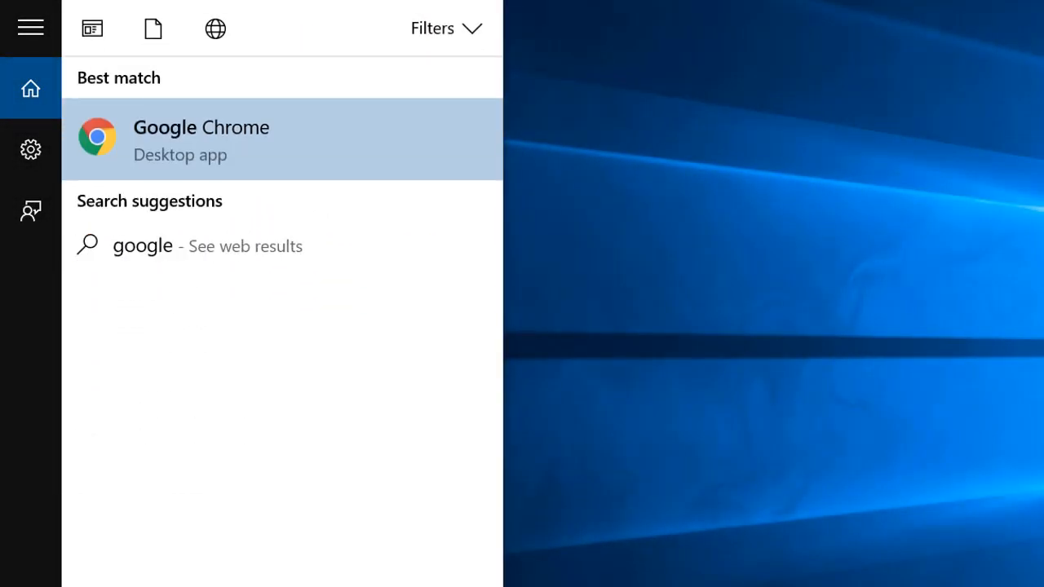
Launch Chrome and load the router's Quick Set page at 192.168.88.1/webfig.
click(200, 139)
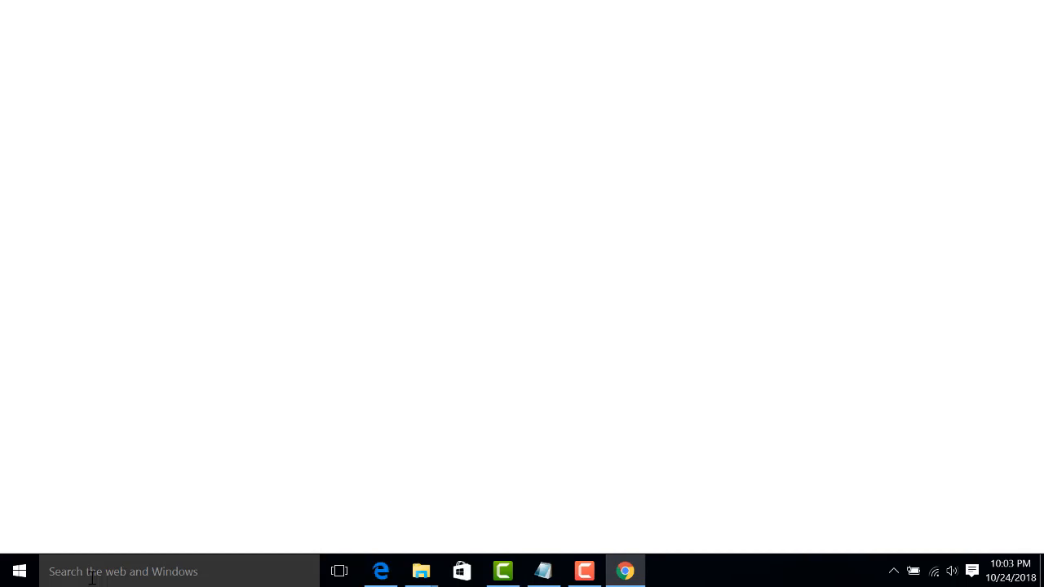
click(625, 571)
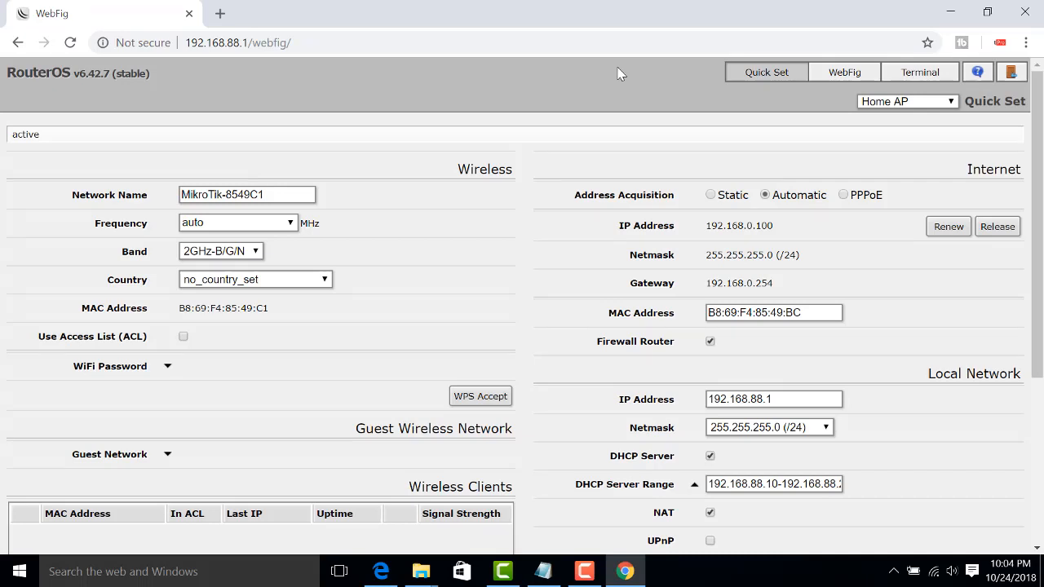
mouse_move(539, 125)
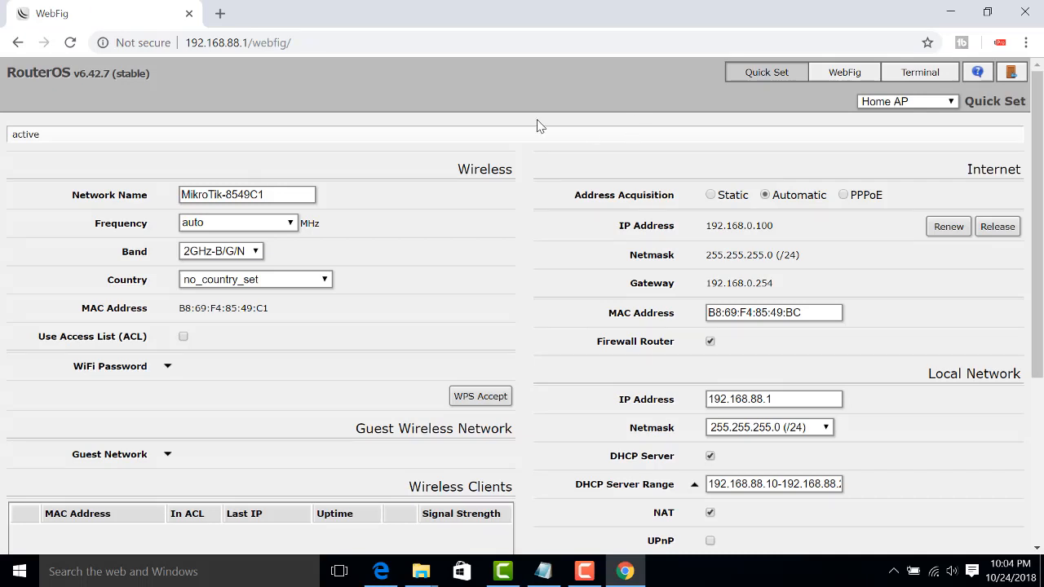
mouse_move(528, 82)
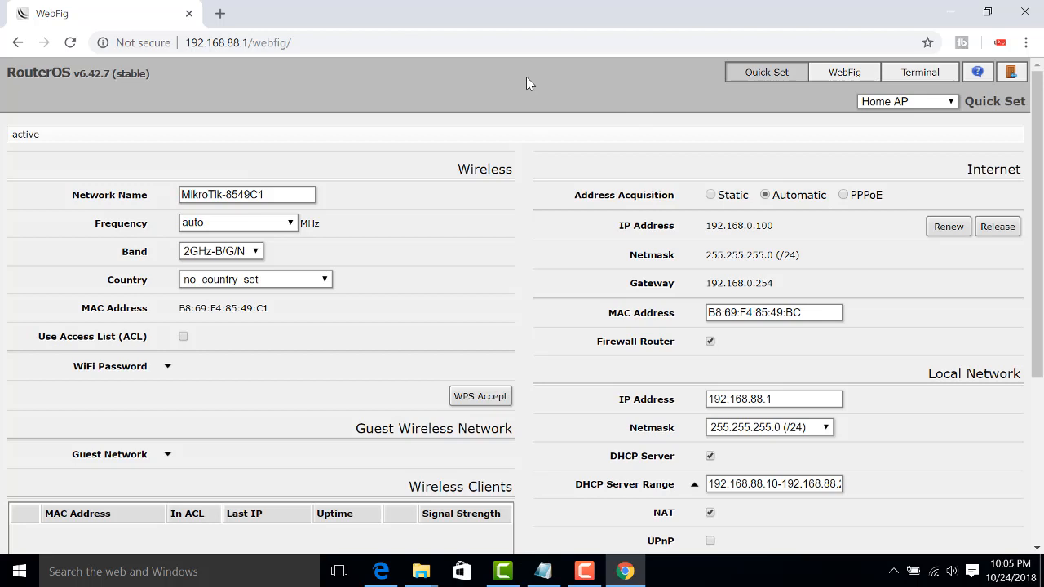
mouse_move(429, 68)
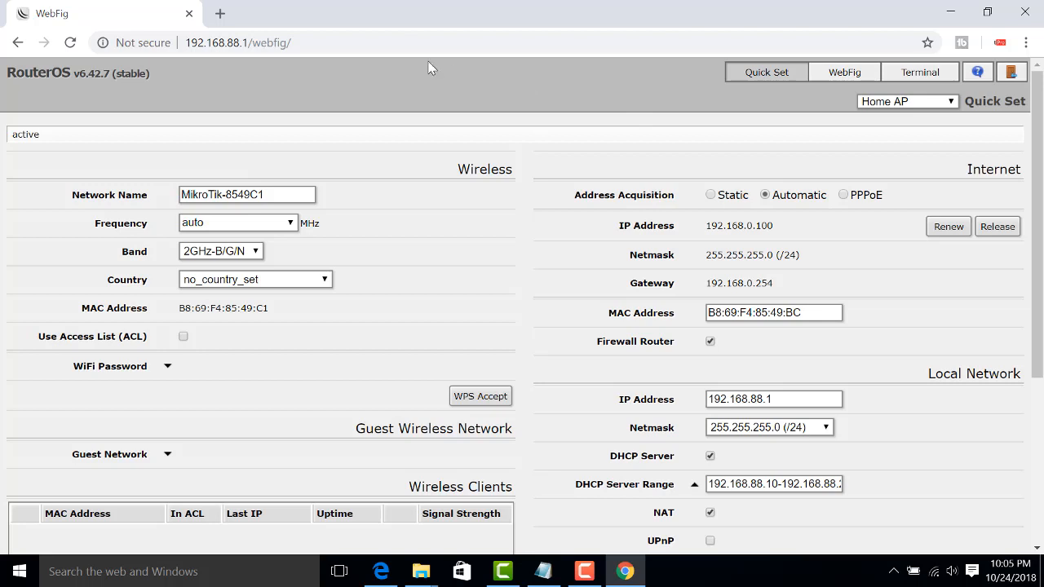
mouse_move(278, 72)
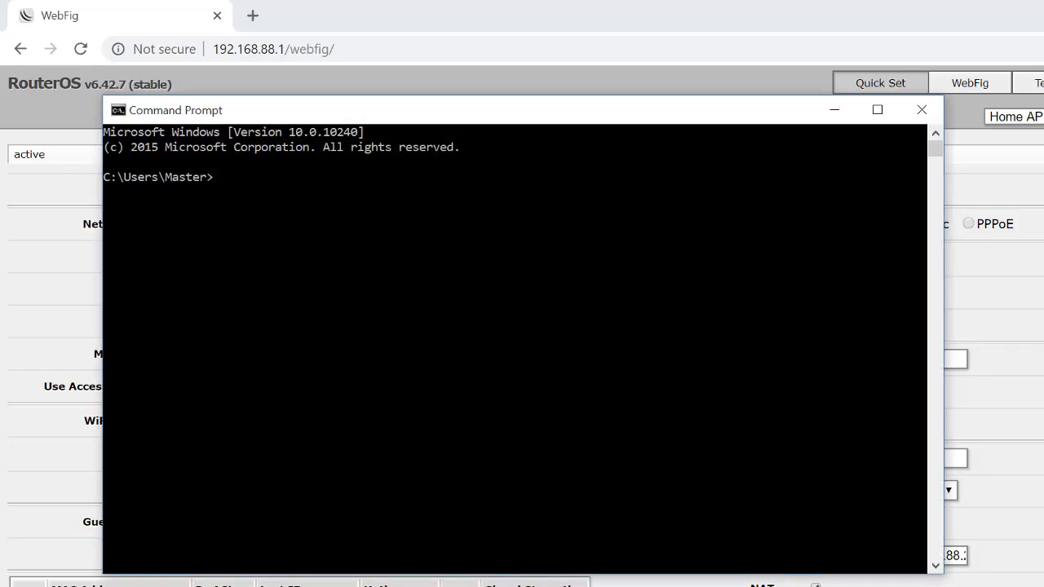
Run ipconfig to show this computer's IP network configuration.
text(ipconfig)
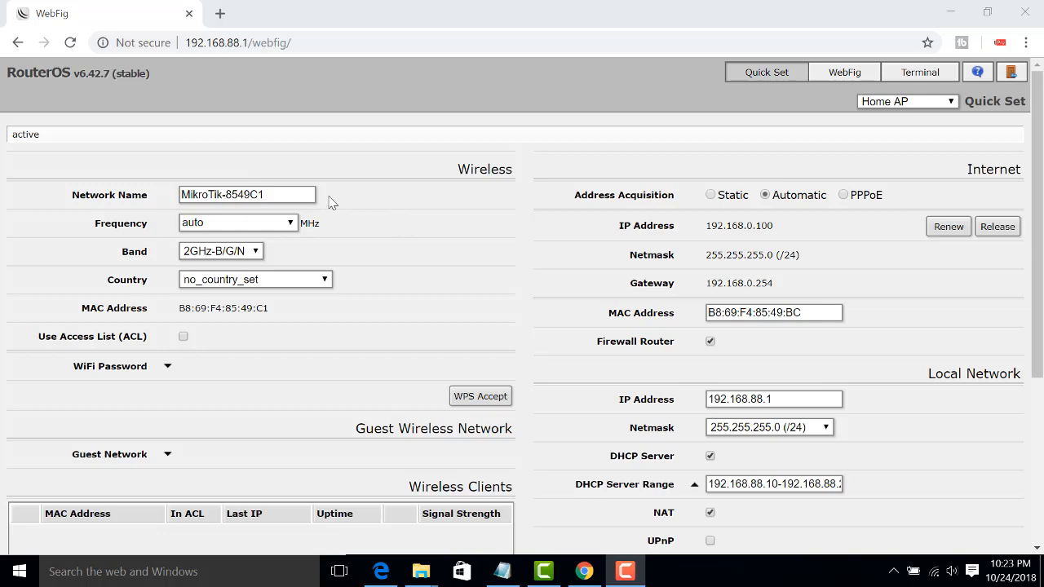
mouse_move(970, 183)
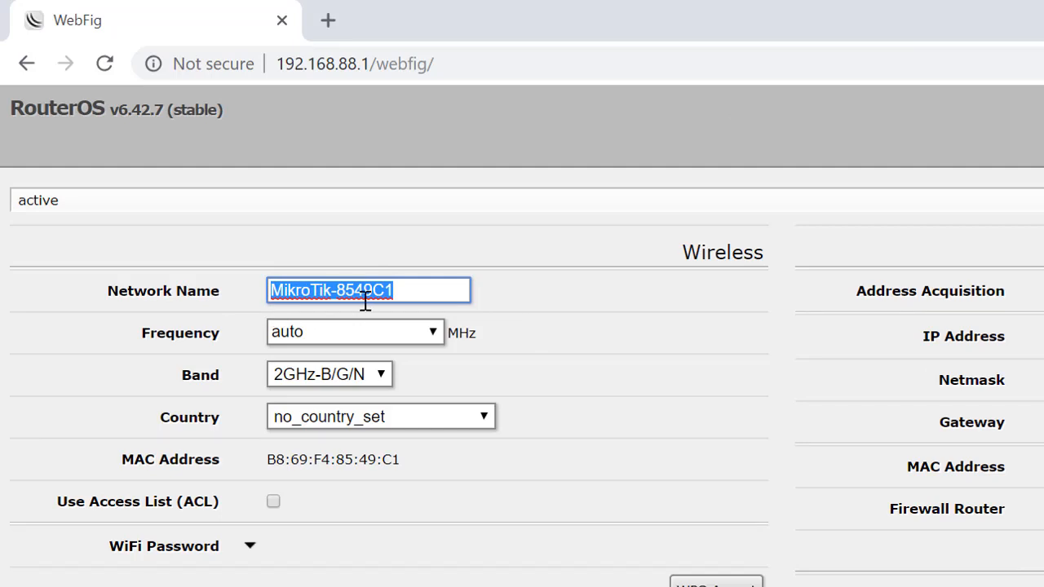
Replace the network name MikroTik-8549C1 with "Torogi Pro".
text(Toro)
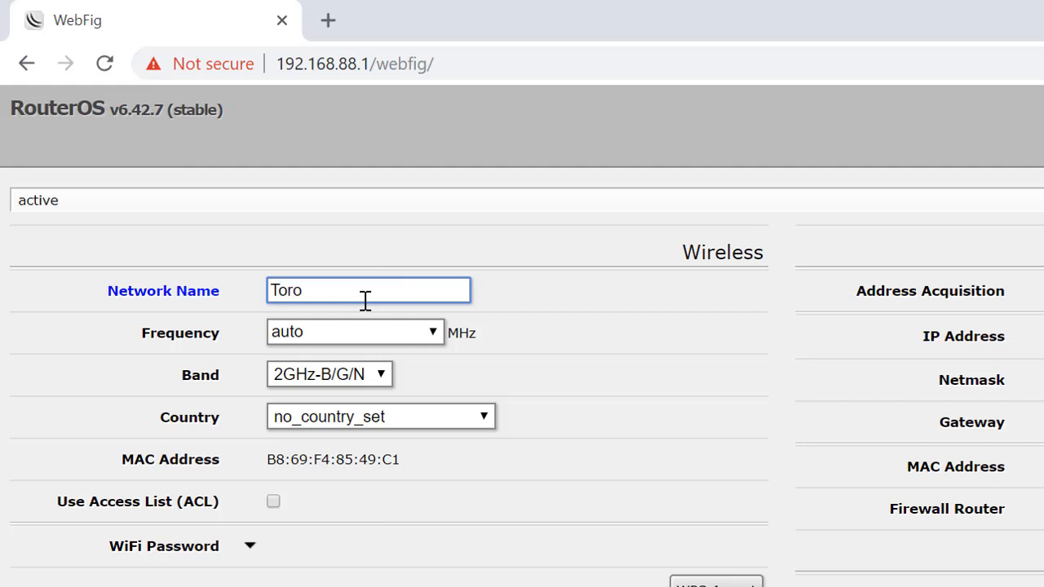
text(gi Pro)
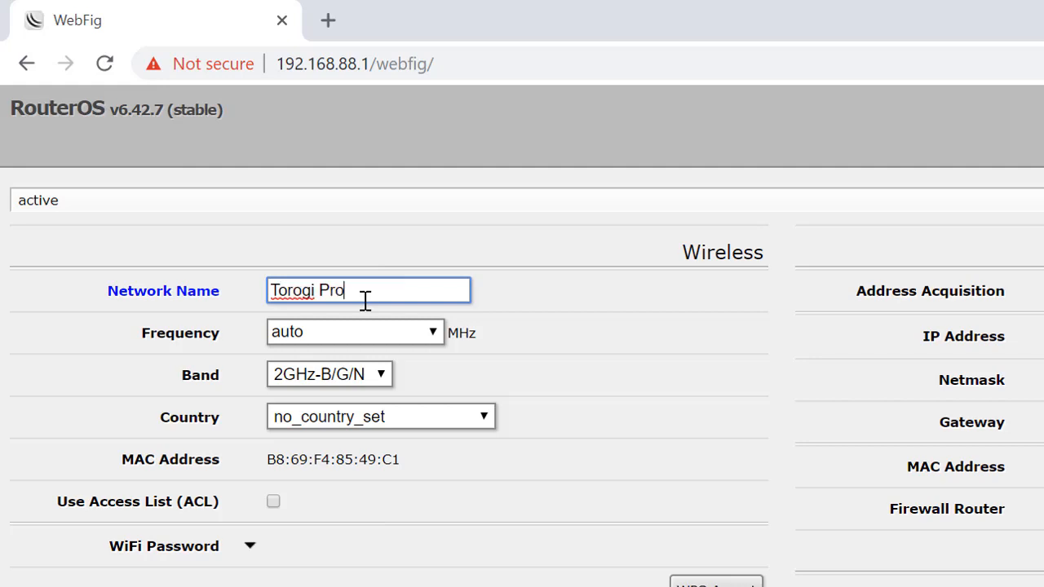
mouse_move(345, 333)
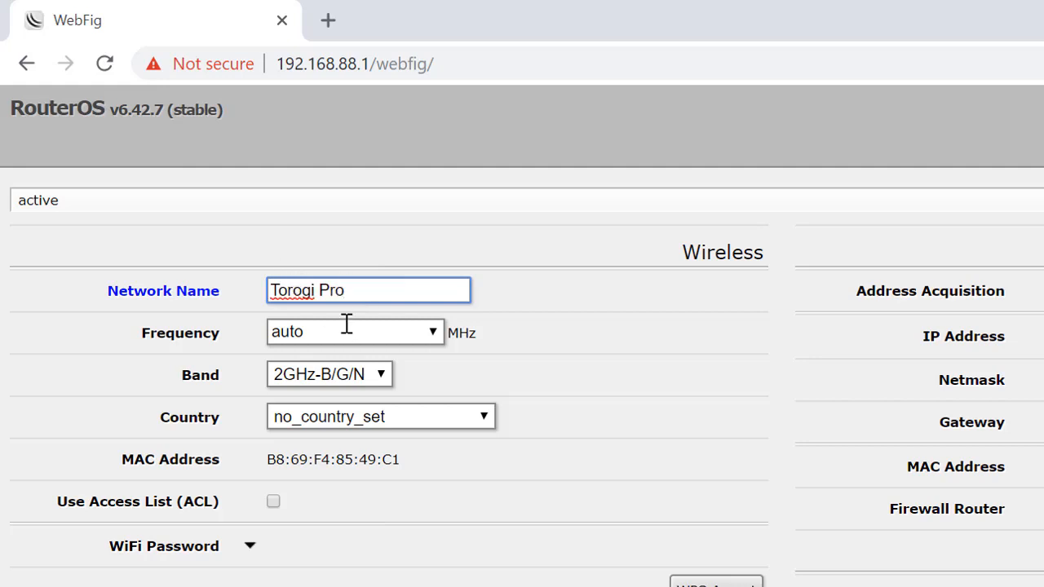
mouse_move(326, 388)
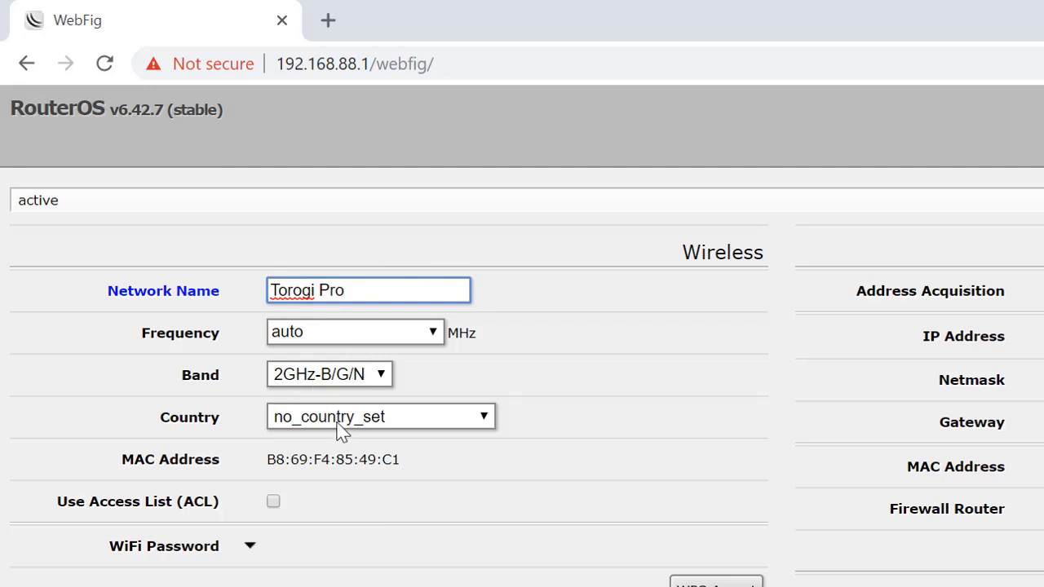
click(382, 418)
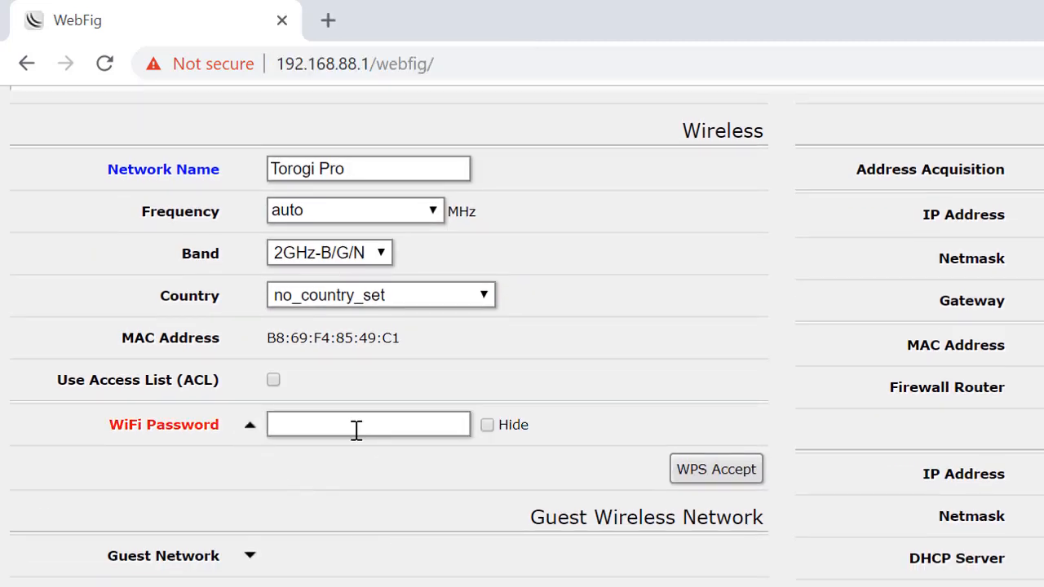
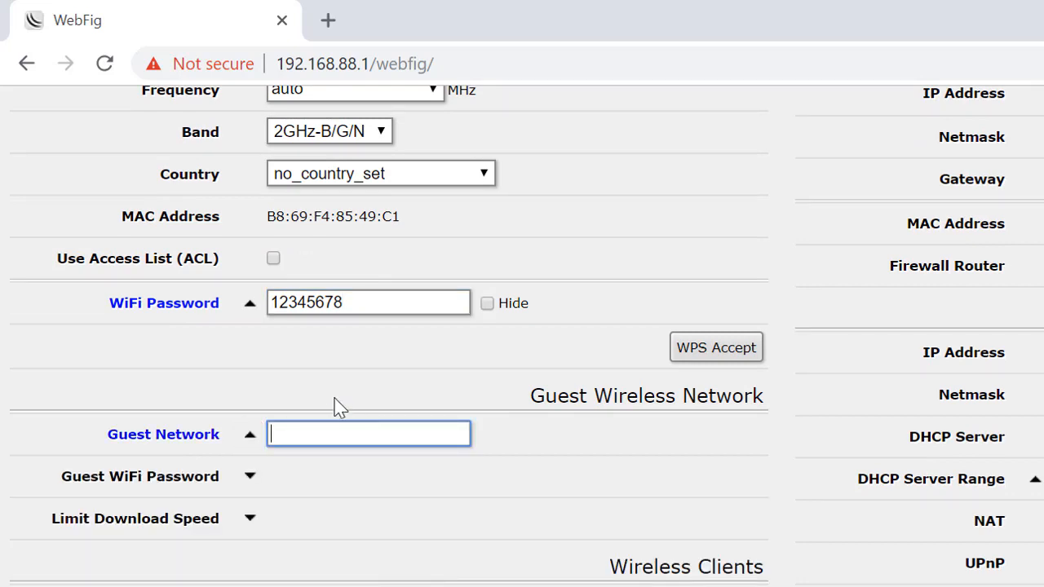
click(369, 302)
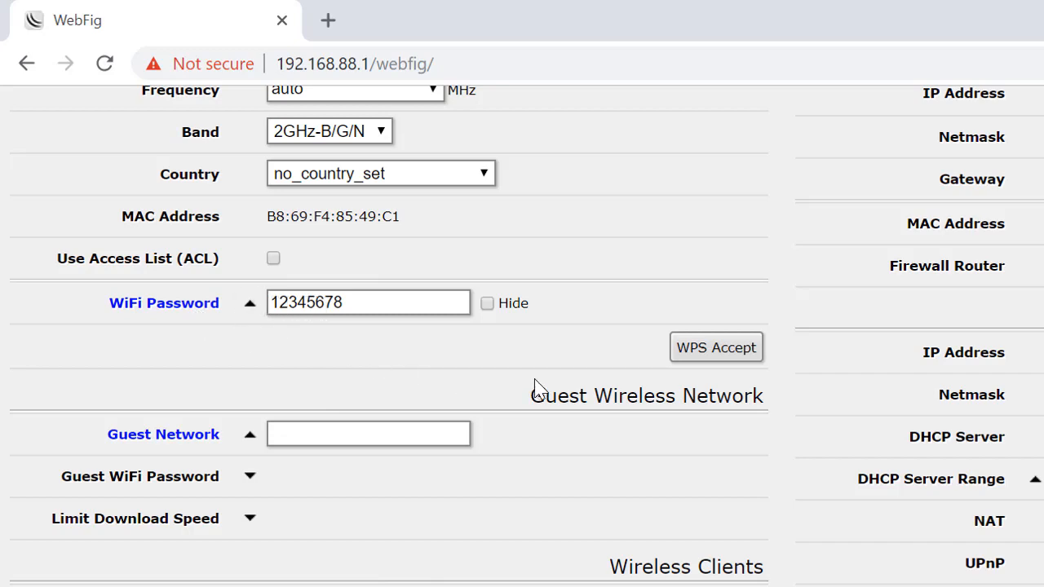
click(486, 303)
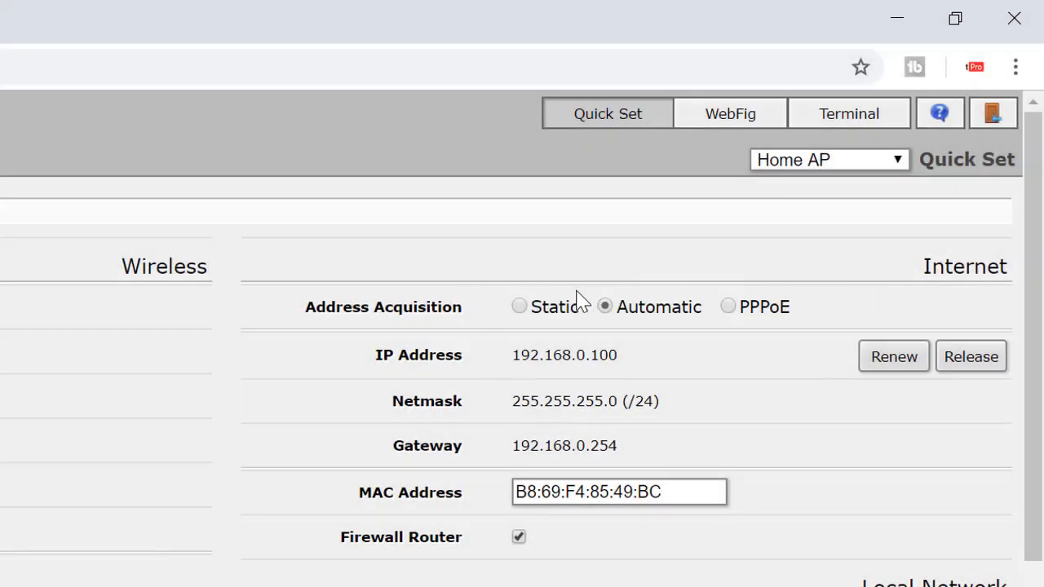
mouse_move(589, 320)
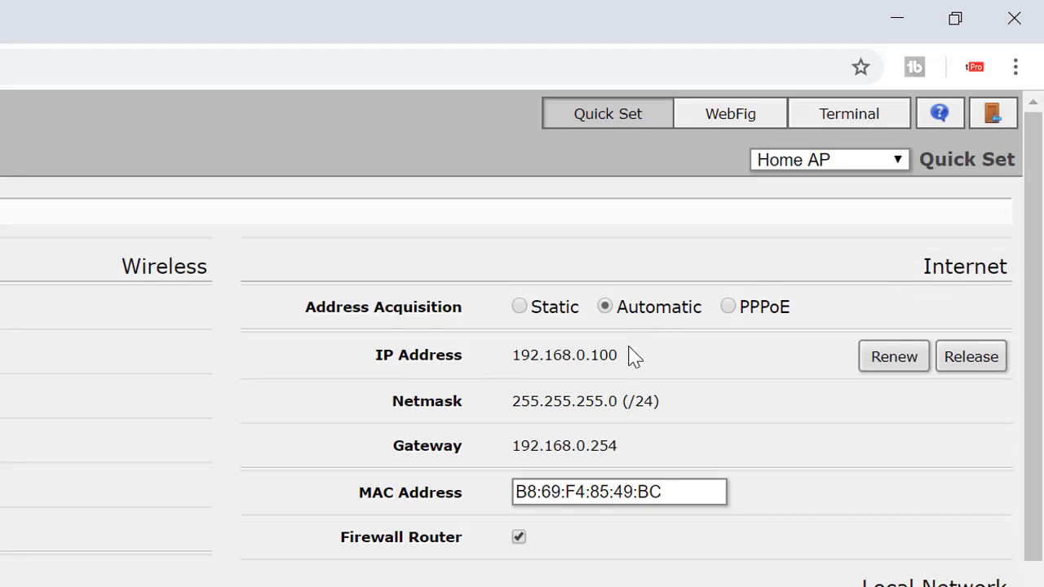
mouse_move(687, 362)
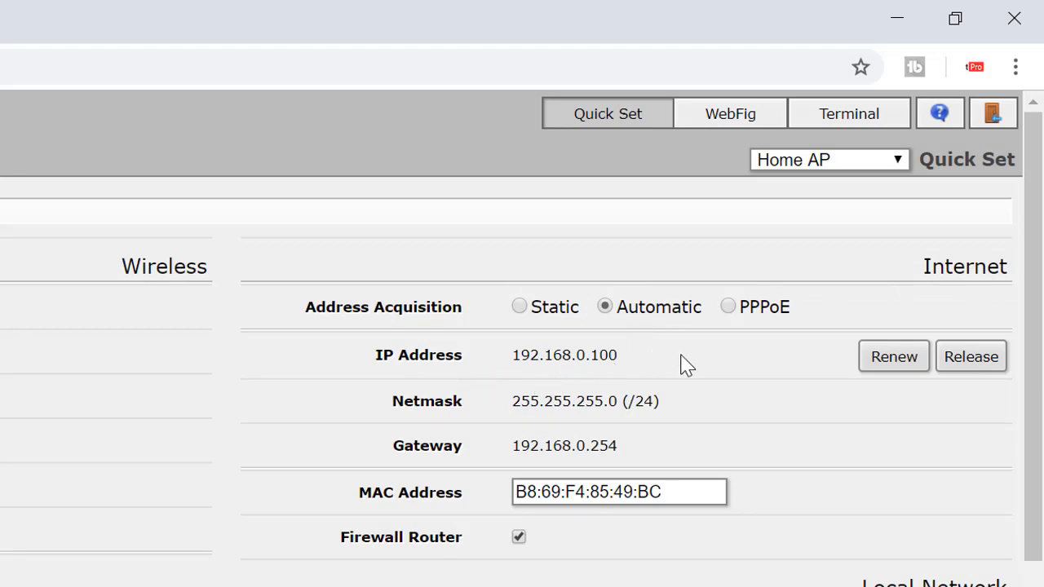
mouse_move(665, 354)
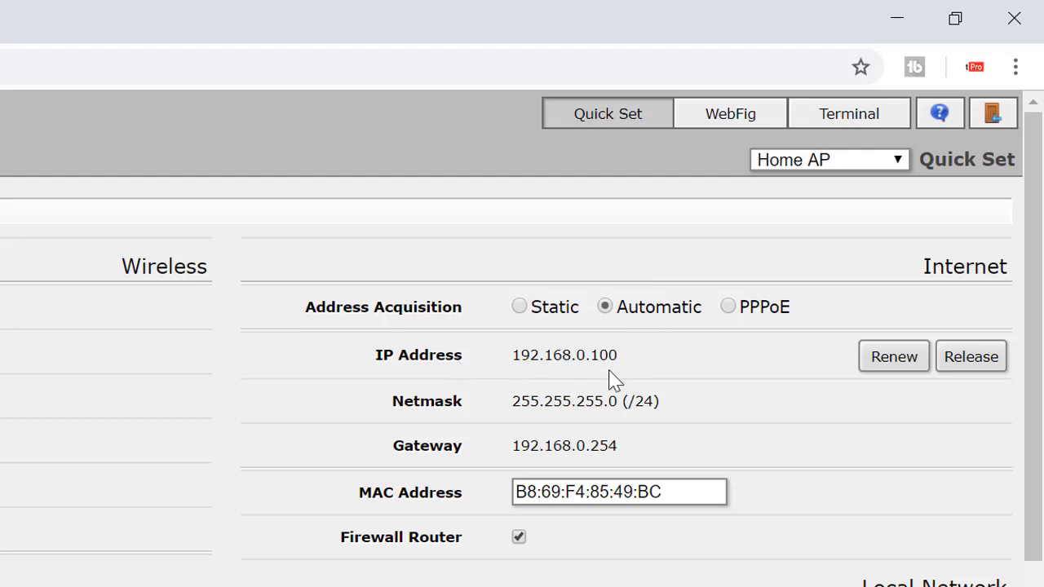
mouse_move(558, 384)
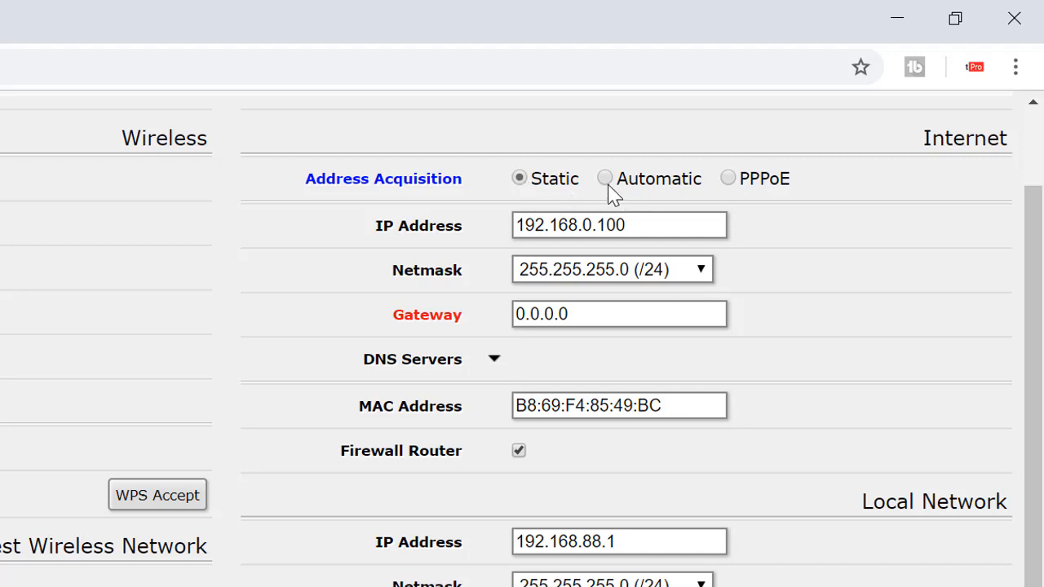
click(604, 178)
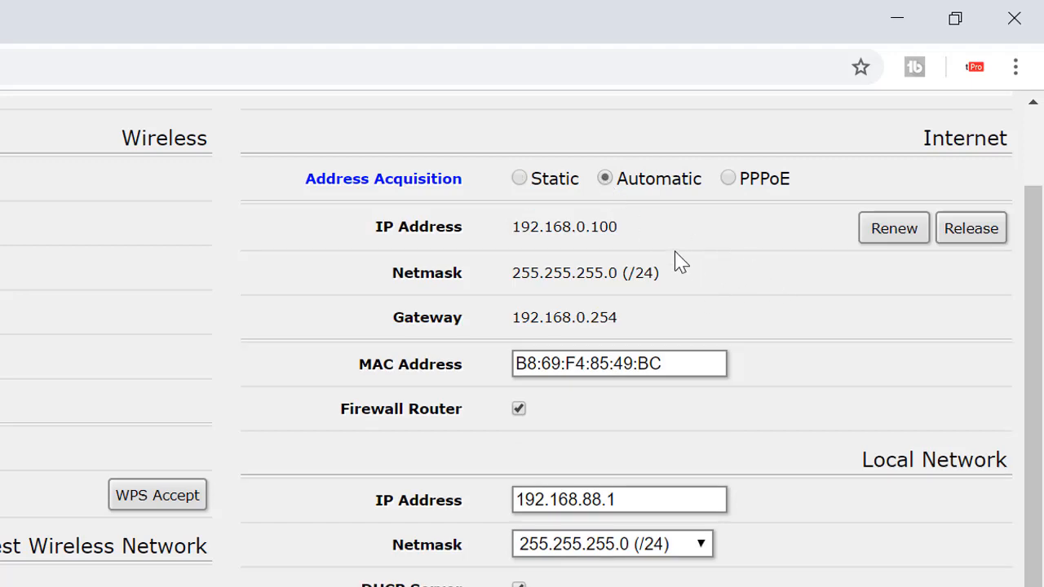
mouse_move(790, 226)
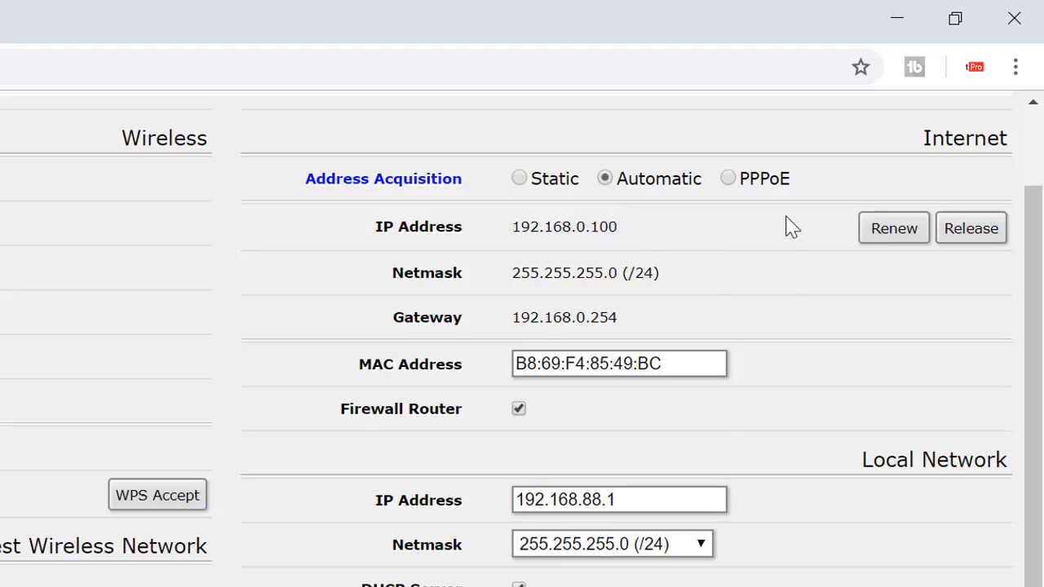
mouse_move(724, 166)
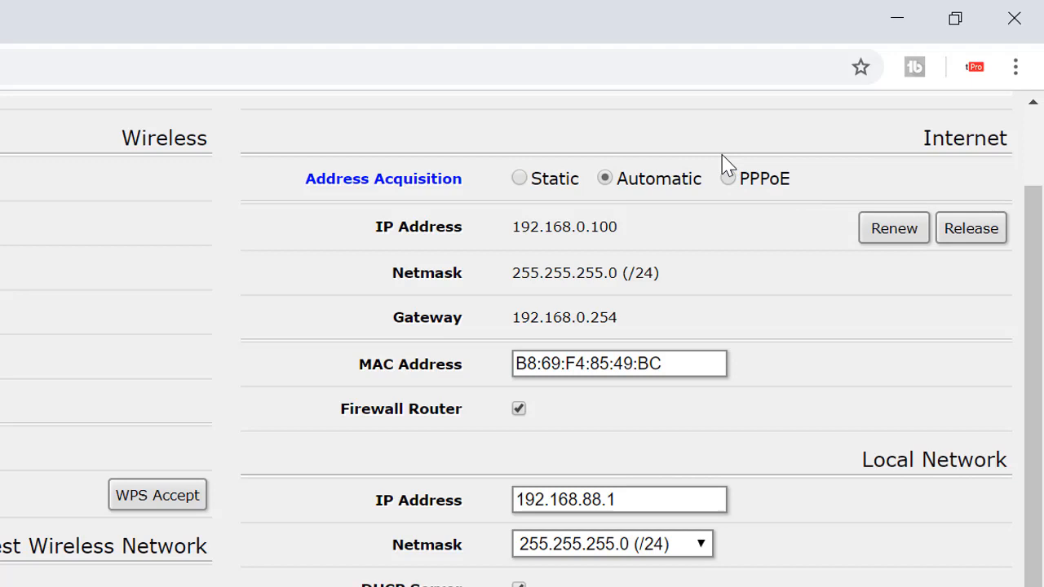
mouse_move(729, 185)
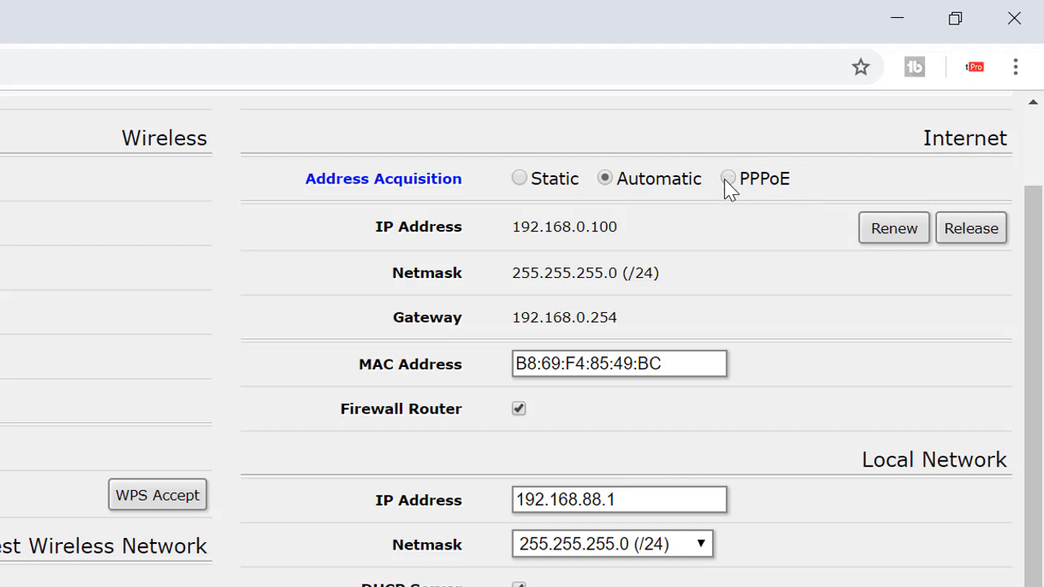
click(728, 178)
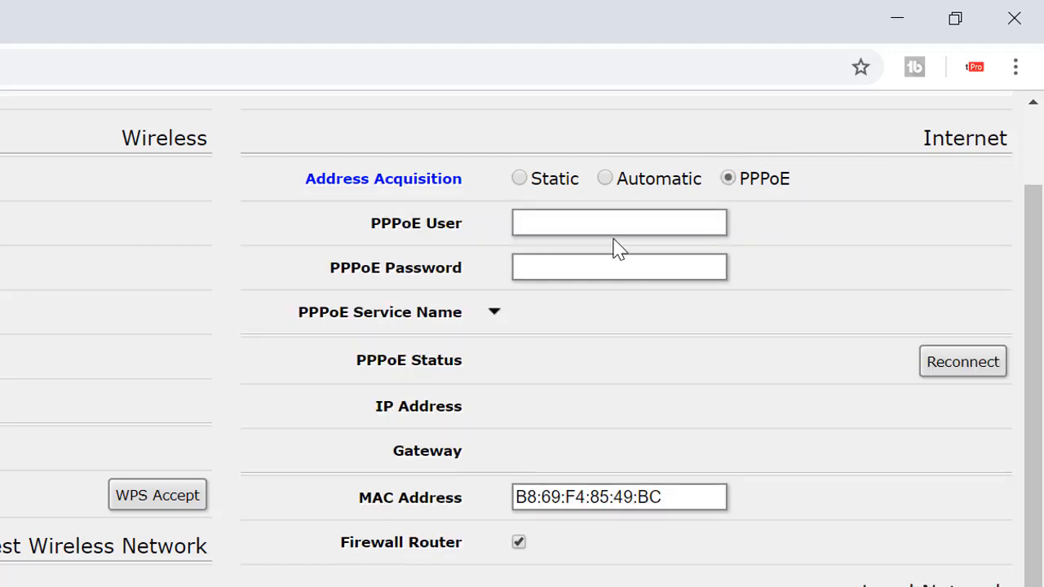
mouse_move(427, 242)
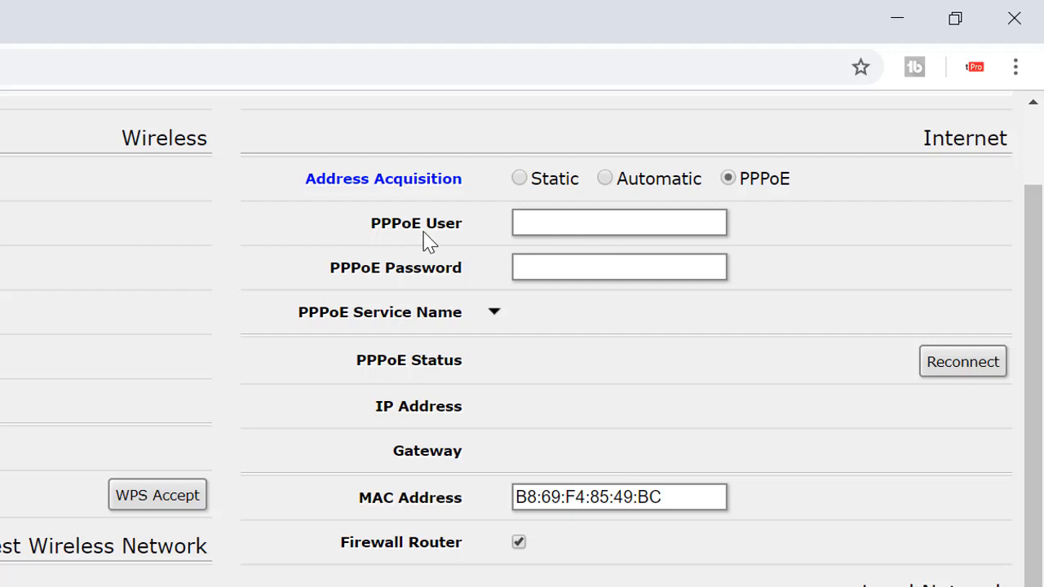
mouse_move(727, 380)
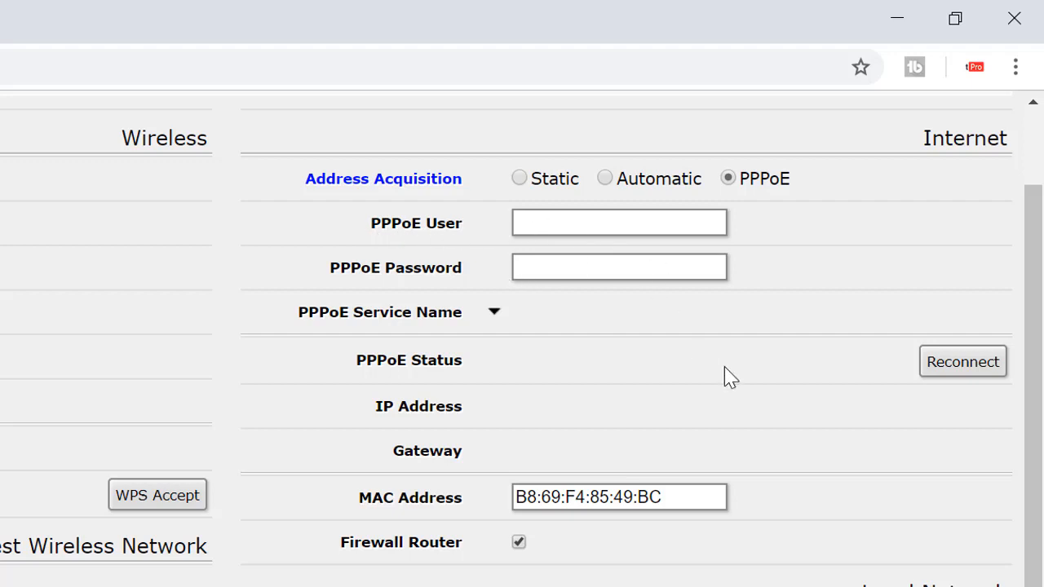
mouse_move(754, 343)
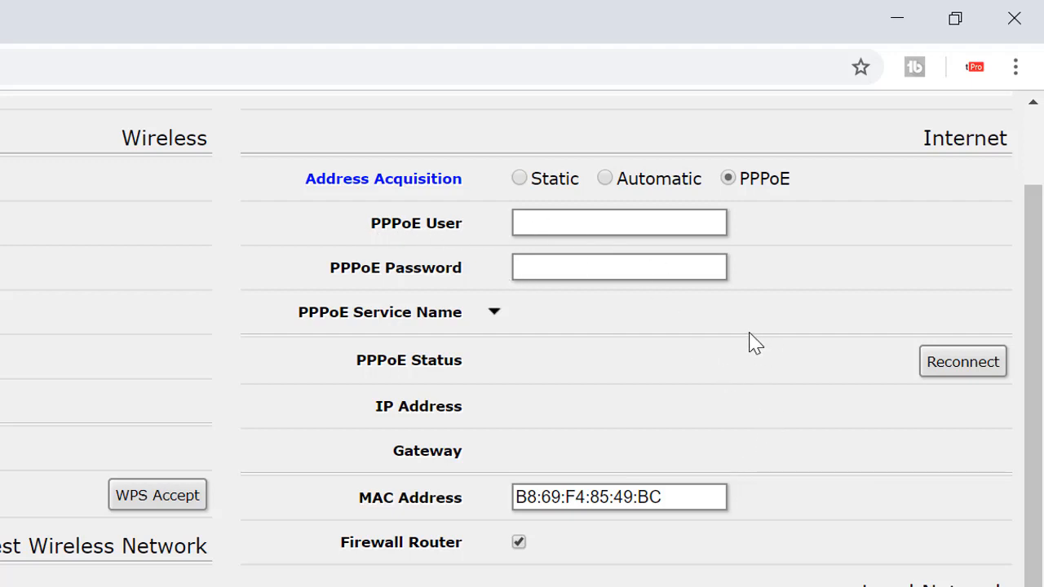
mouse_move(806, 243)
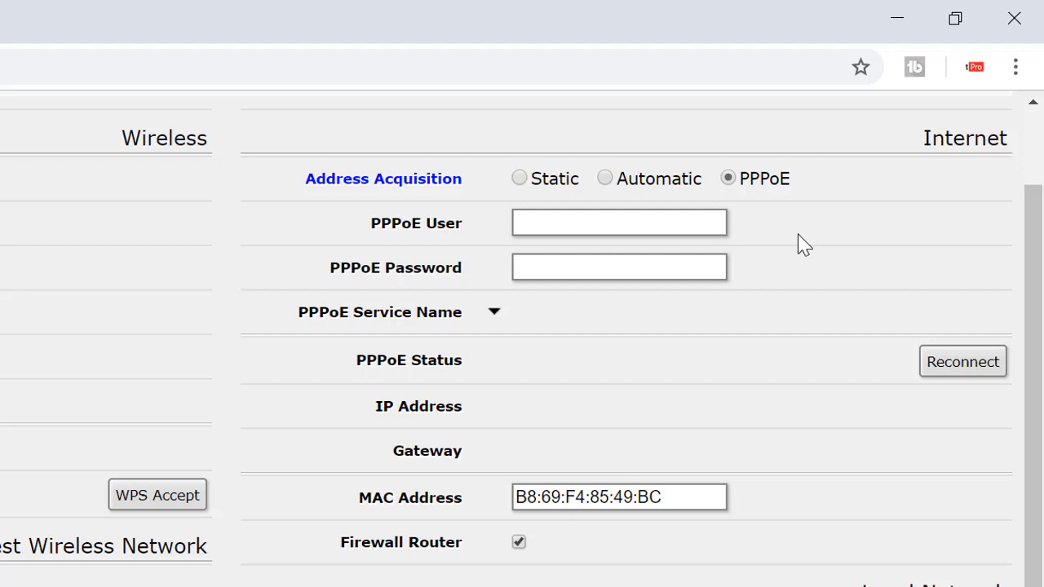
mouse_move(607, 189)
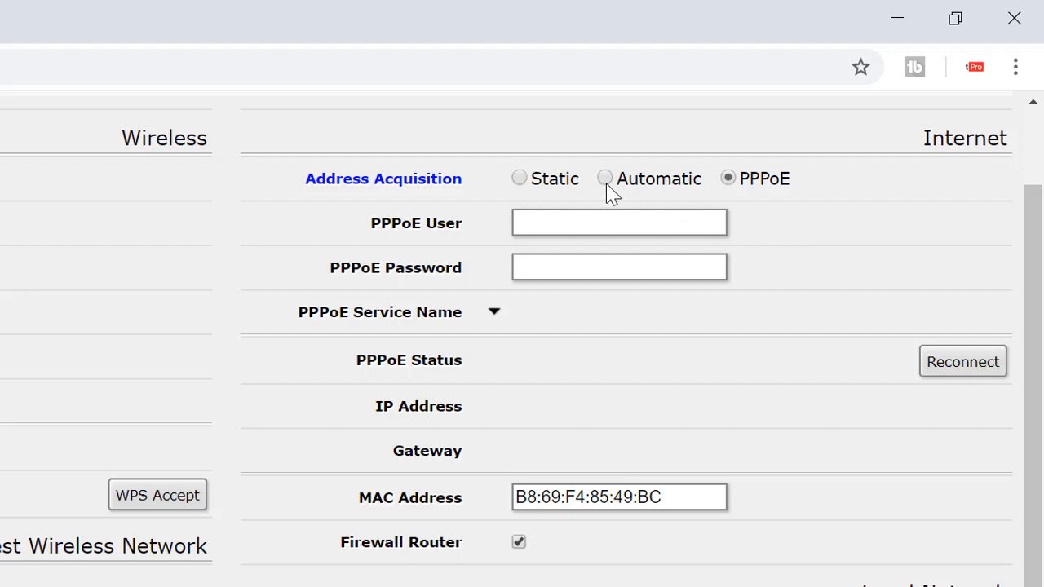
Use Automatic address acquisition and select the local network address 192.168.88.1.
scroll(down, 3)
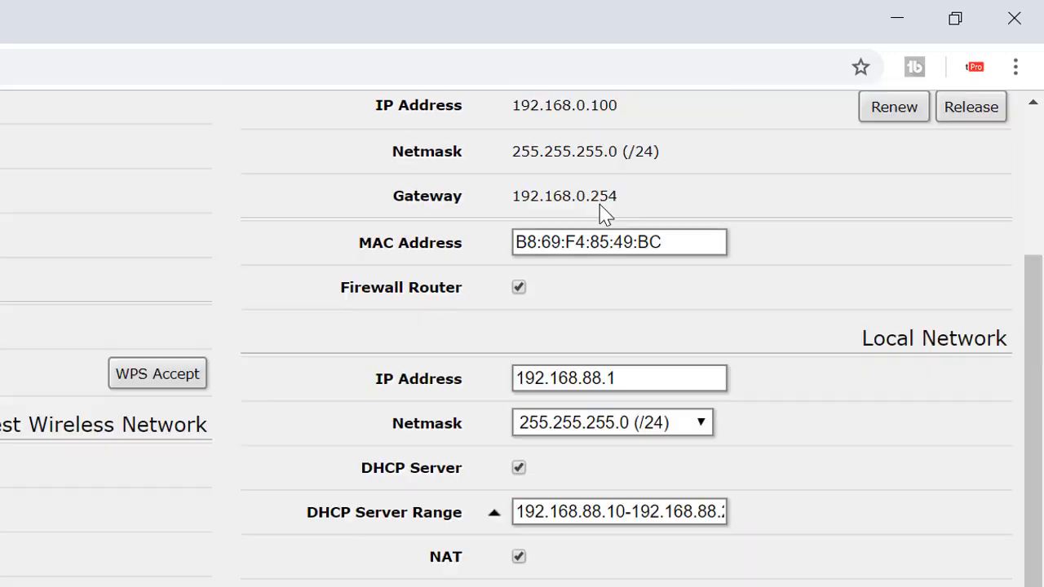
scroll(down, 3)
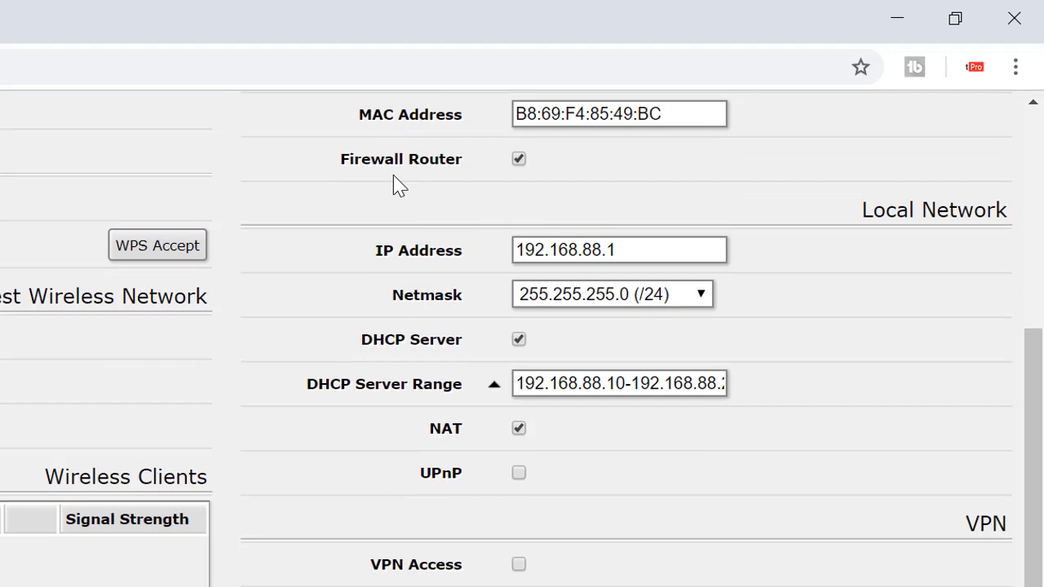
mouse_move(572, 295)
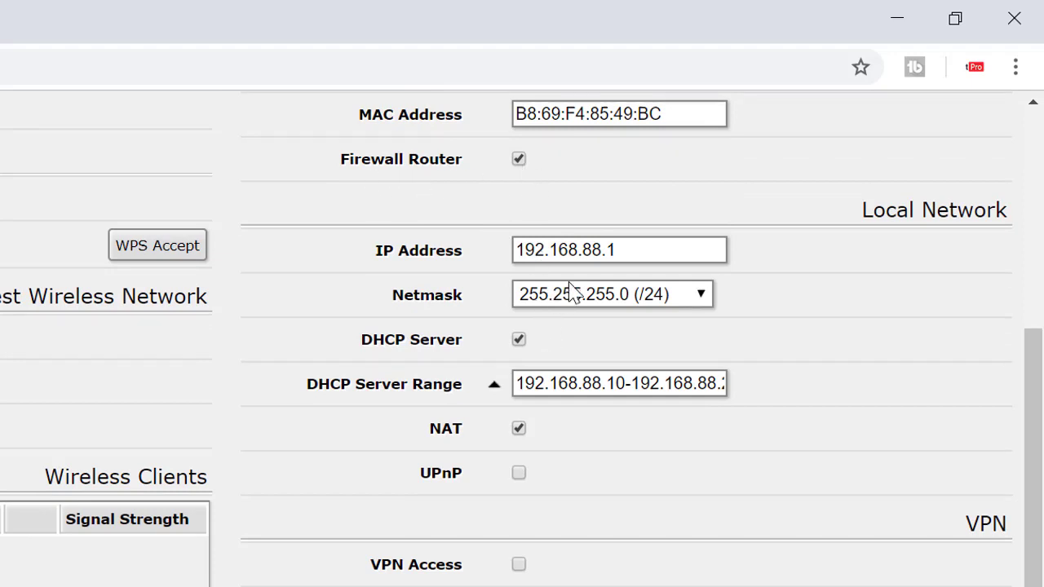
double_click(588, 250)
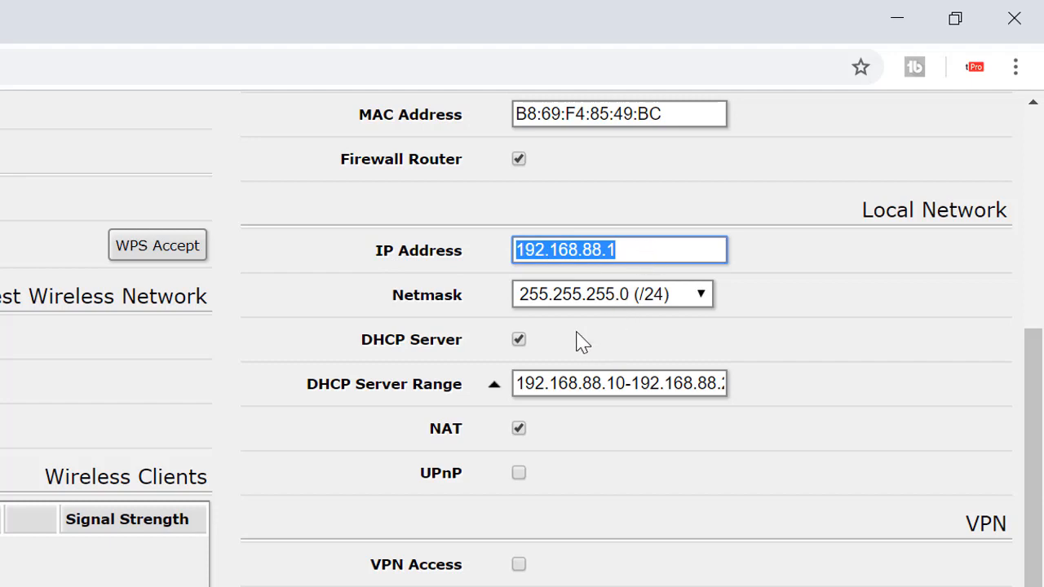
scroll(down, 3)
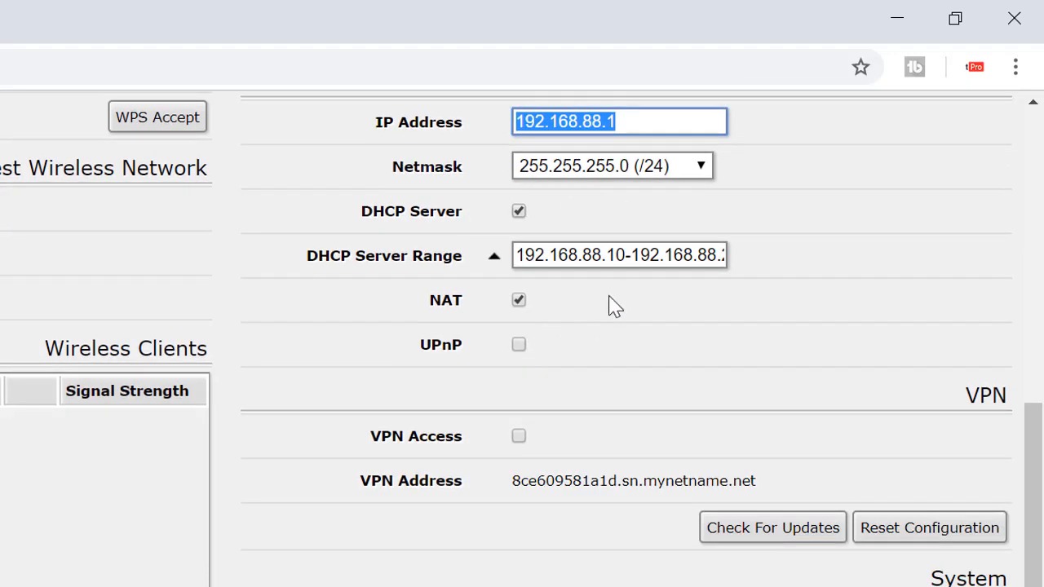
mouse_move(591, 259)
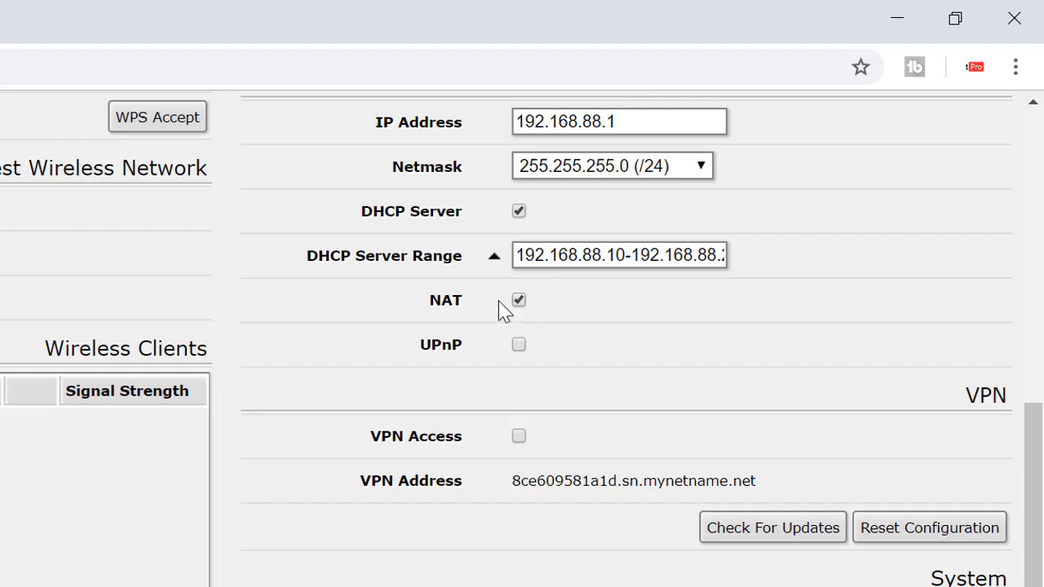
mouse_move(479, 292)
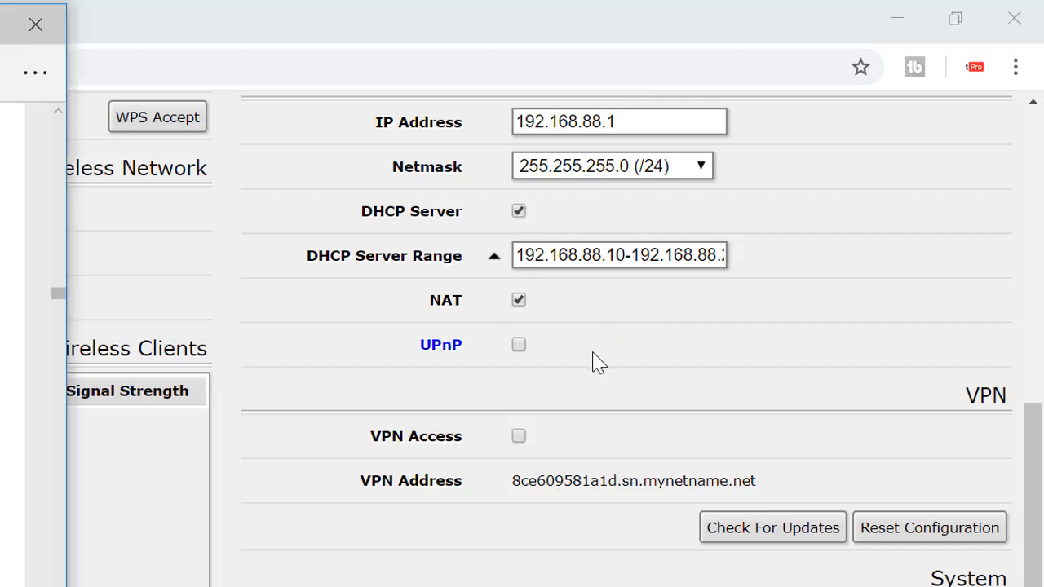
mouse_move(607, 362)
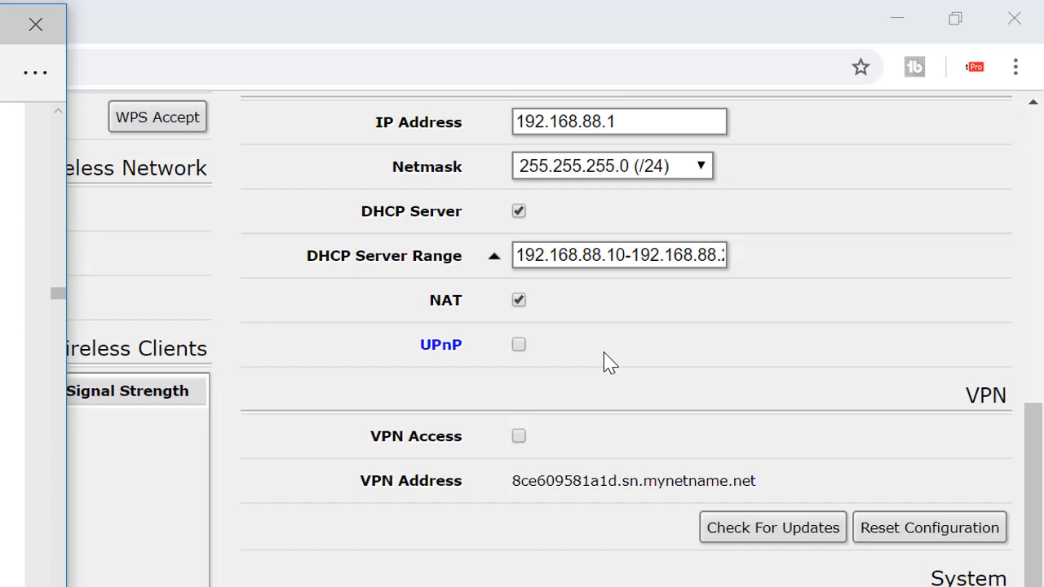
mouse_move(579, 453)
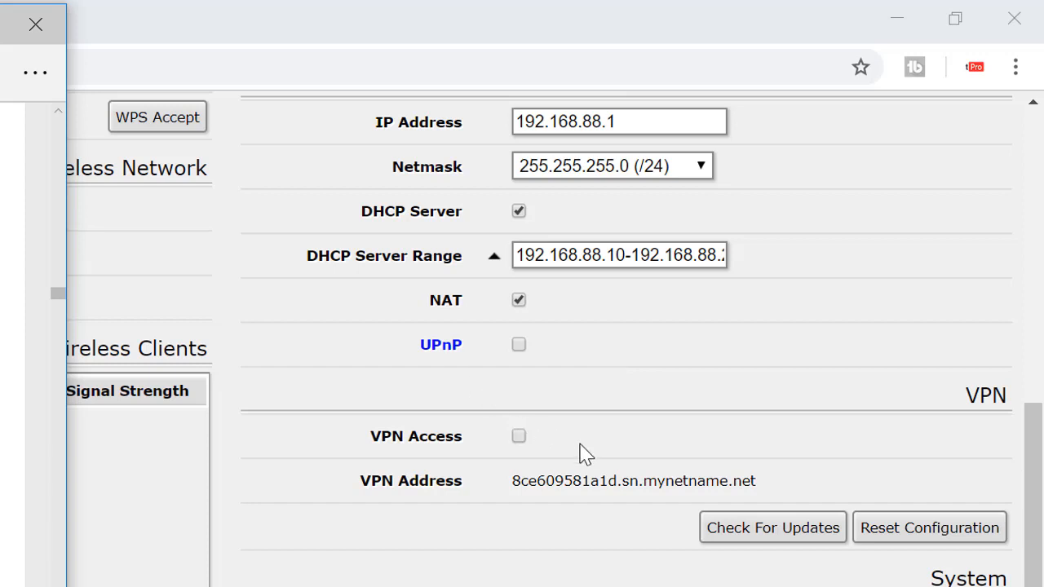
mouse_move(592, 451)
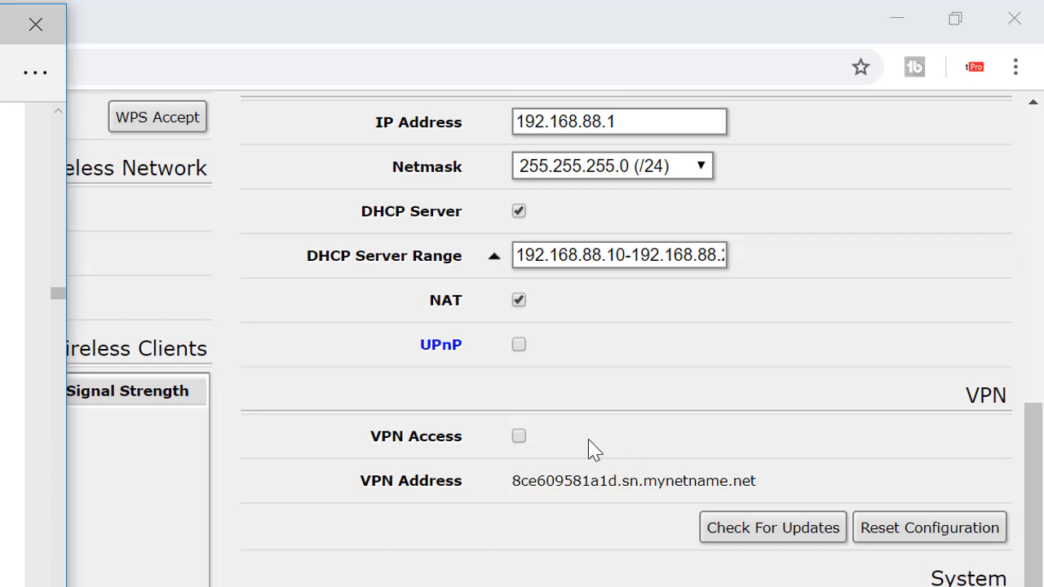
mouse_move(566, 441)
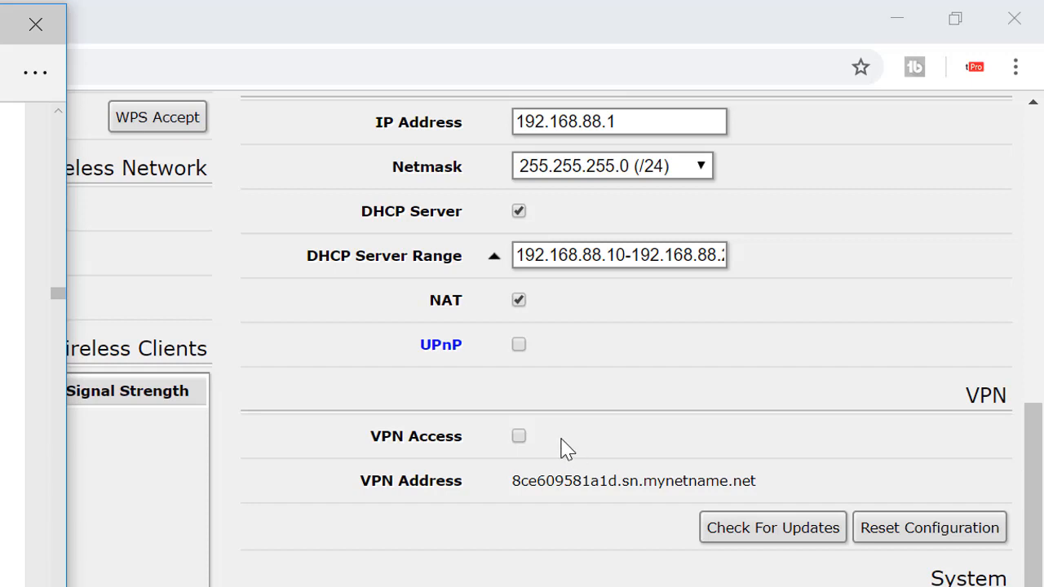
scroll(down, 3)
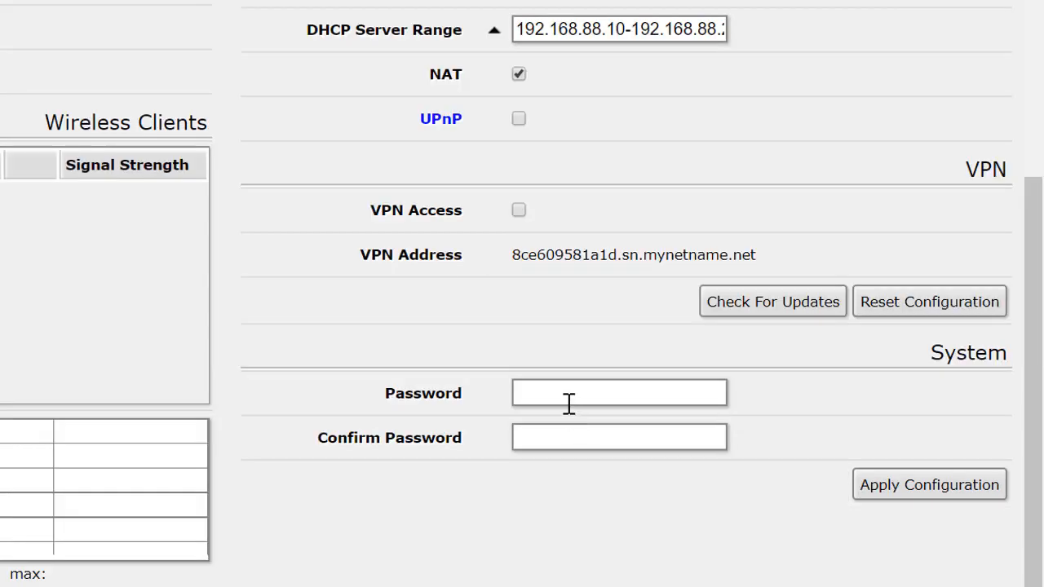
Fill the System password and confirmation fields with matching eight-character entries.
click(620, 392)
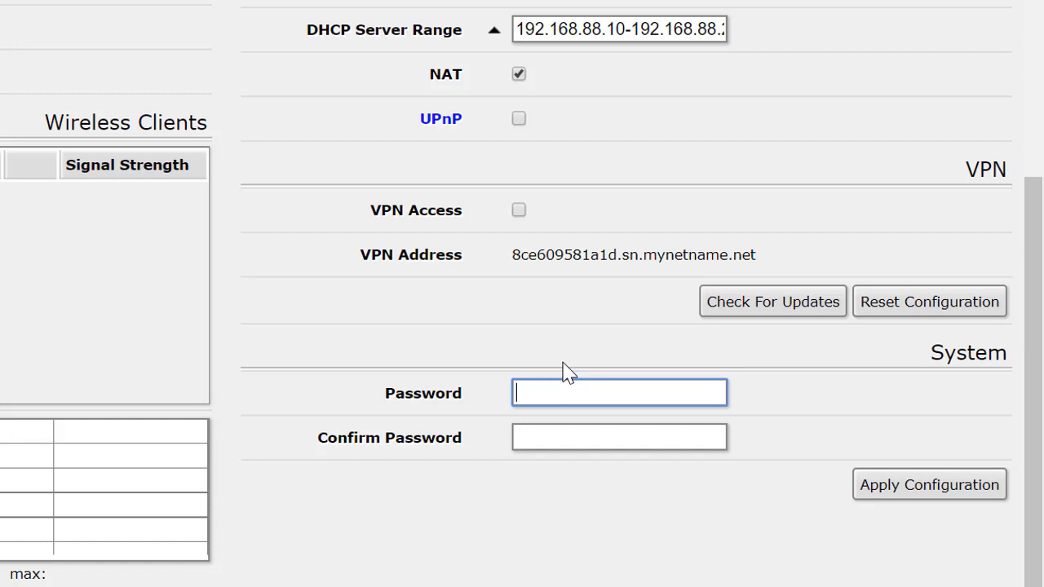
mouse_move(636, 359)
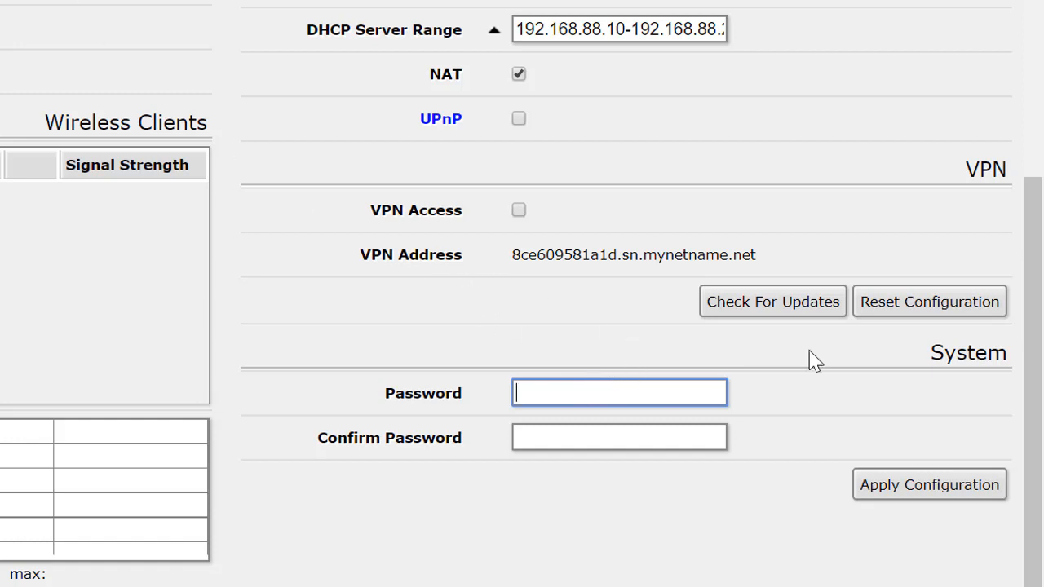
text(•)
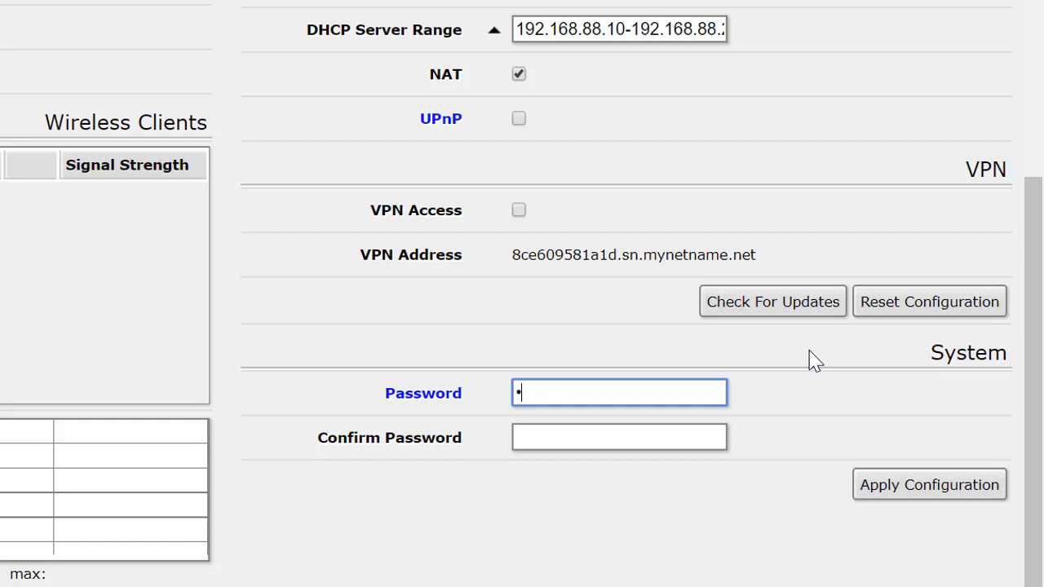
text(password)
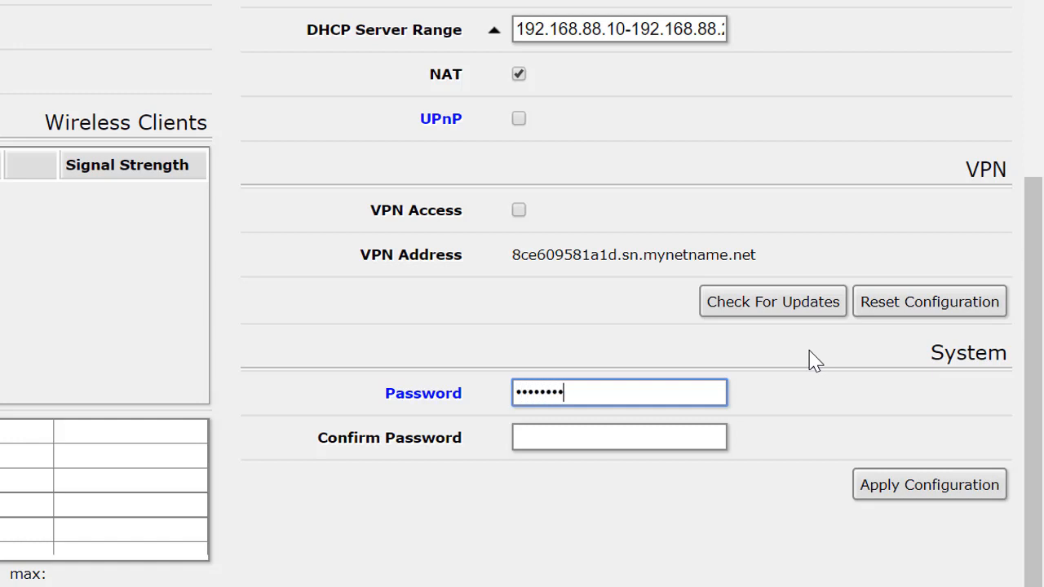
text(•••••)
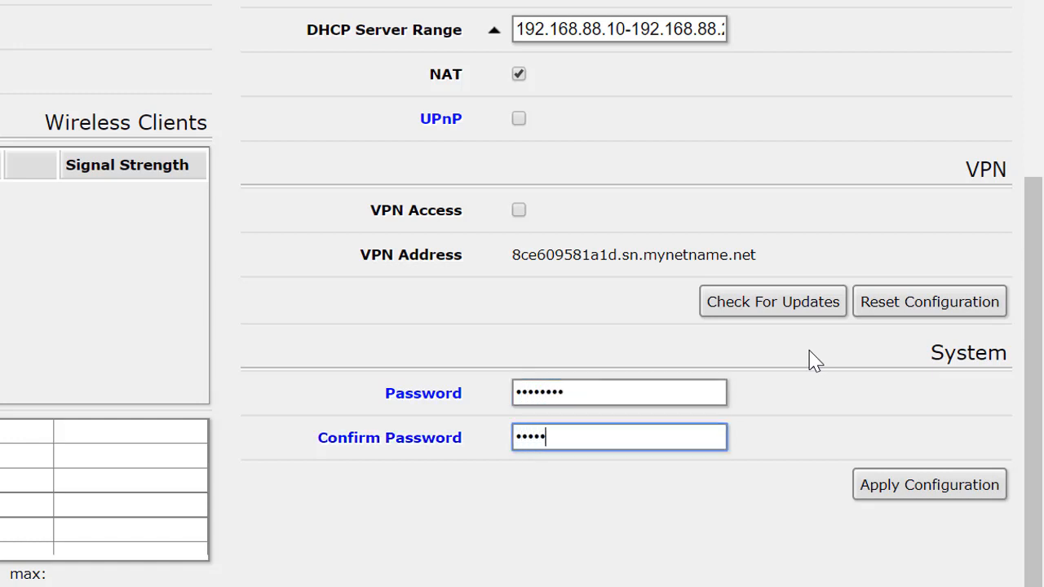
text(•••)
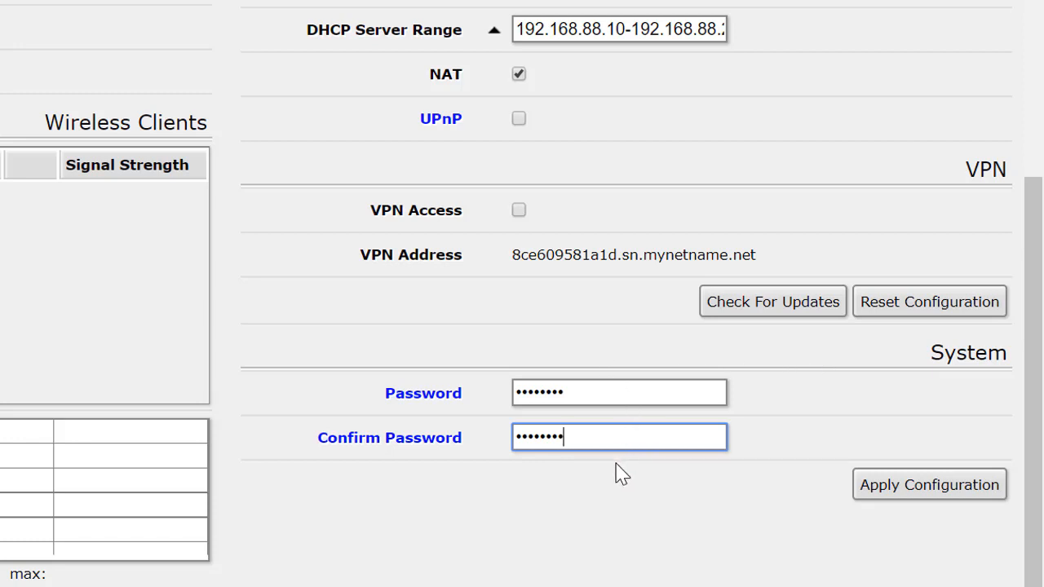
mouse_move(754, 558)
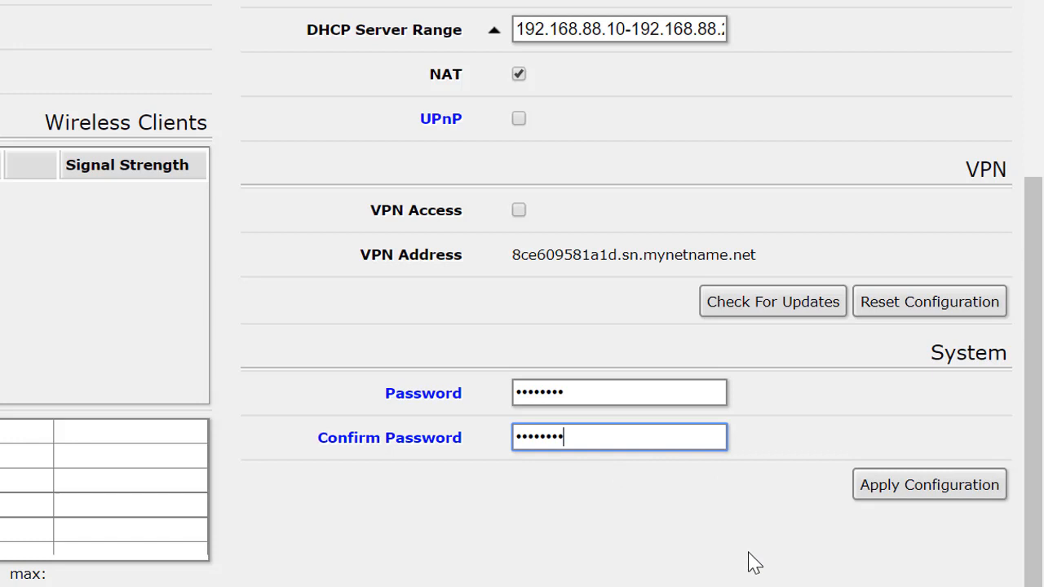
mouse_move(727, 496)
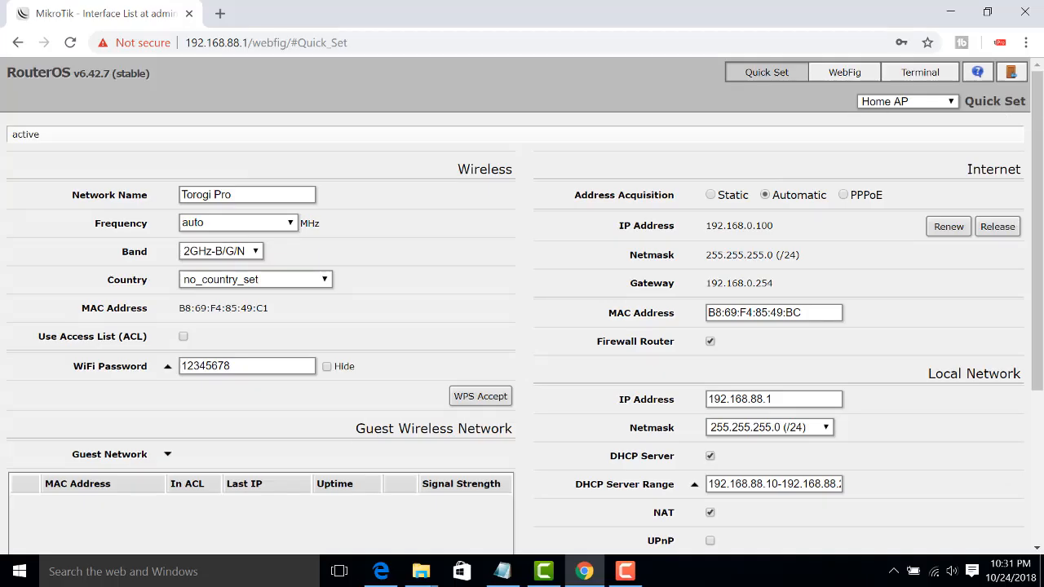
Apply the configuration, keeping Torogi Pro, its WiFi password and automatic addressing.
scroll(down, 3)
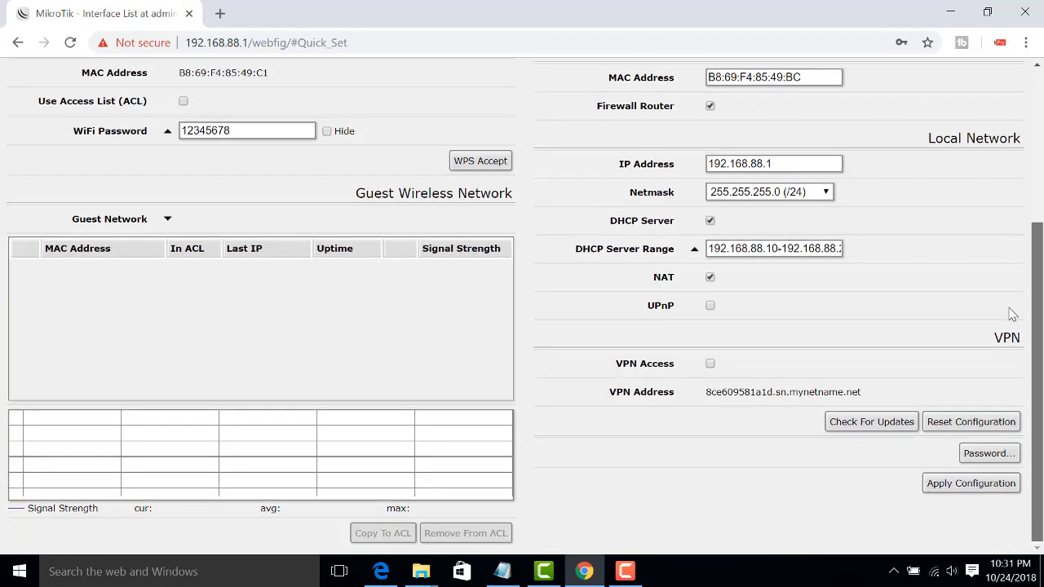
scroll(up, 3)
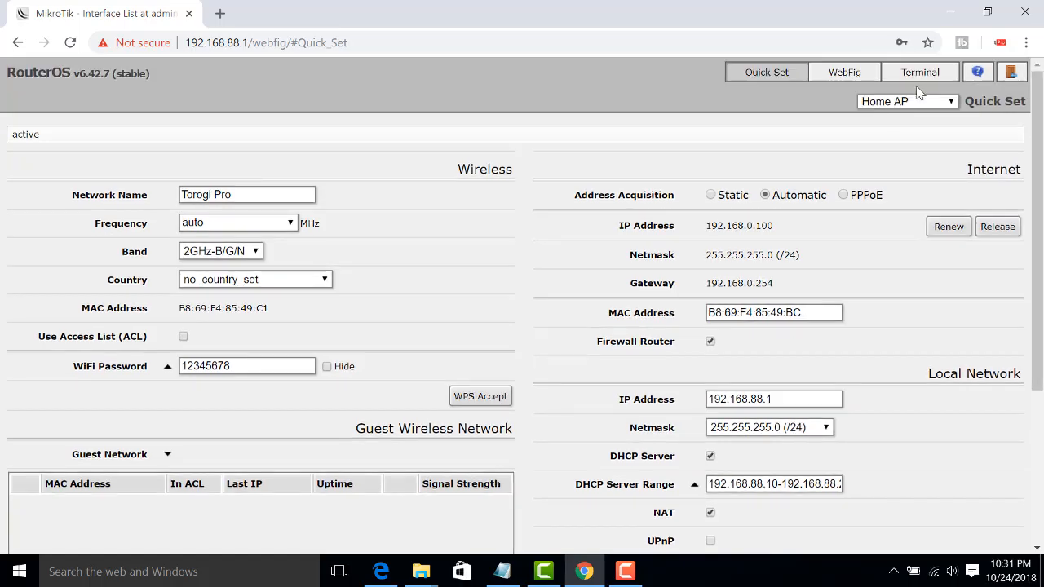